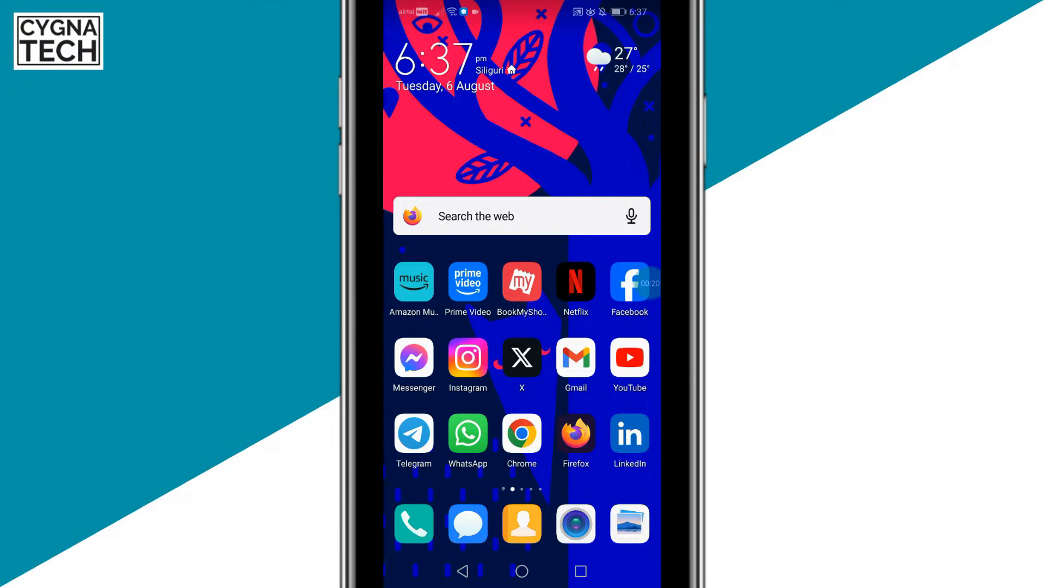
Launch the Phone dialer from the home screen dock, showing keypad and recent calls
left_click(414, 524)
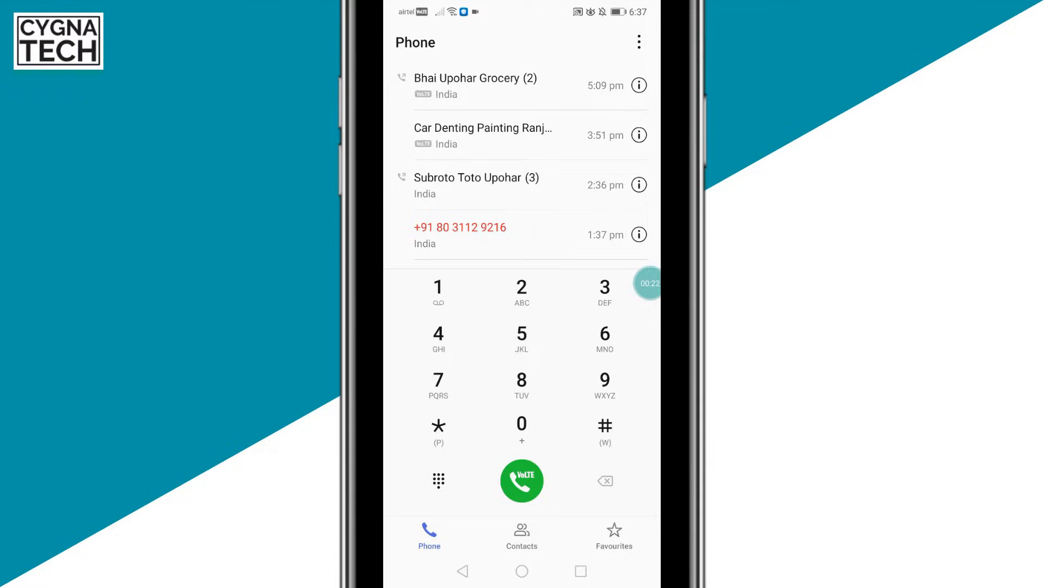
Bring up the call settings and scroll to the SIM 1 and SIM 2 sections
left_click(638, 41)
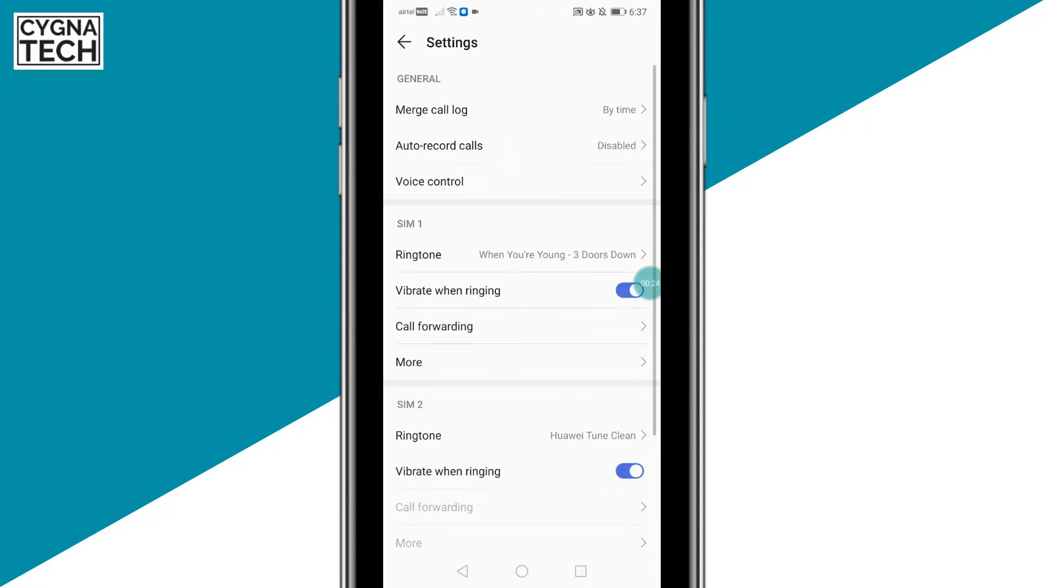
scroll("up", 3)
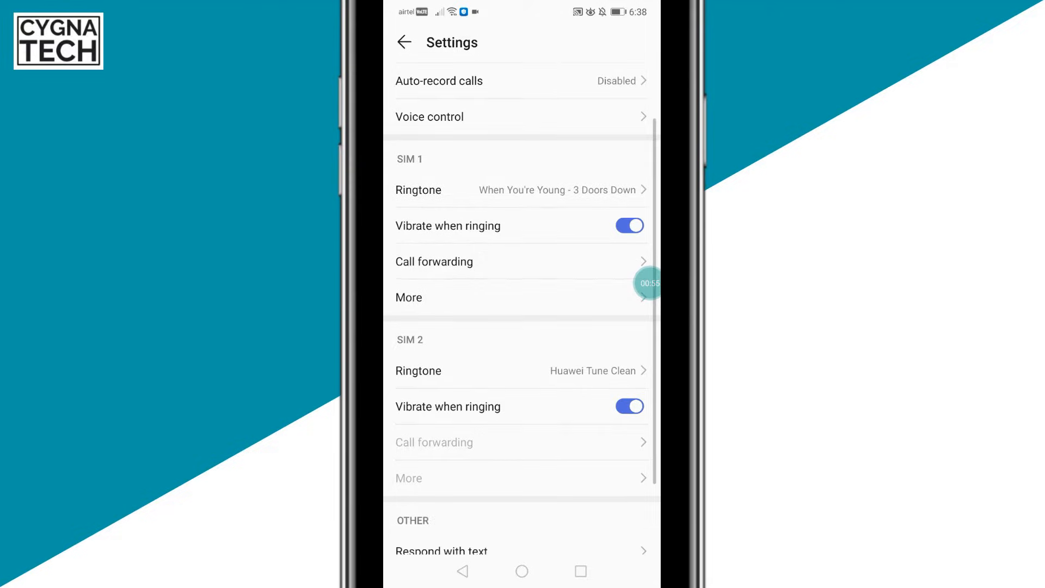
Reach SIM 1's Call barring screen via its More settings
left_click(409, 298)
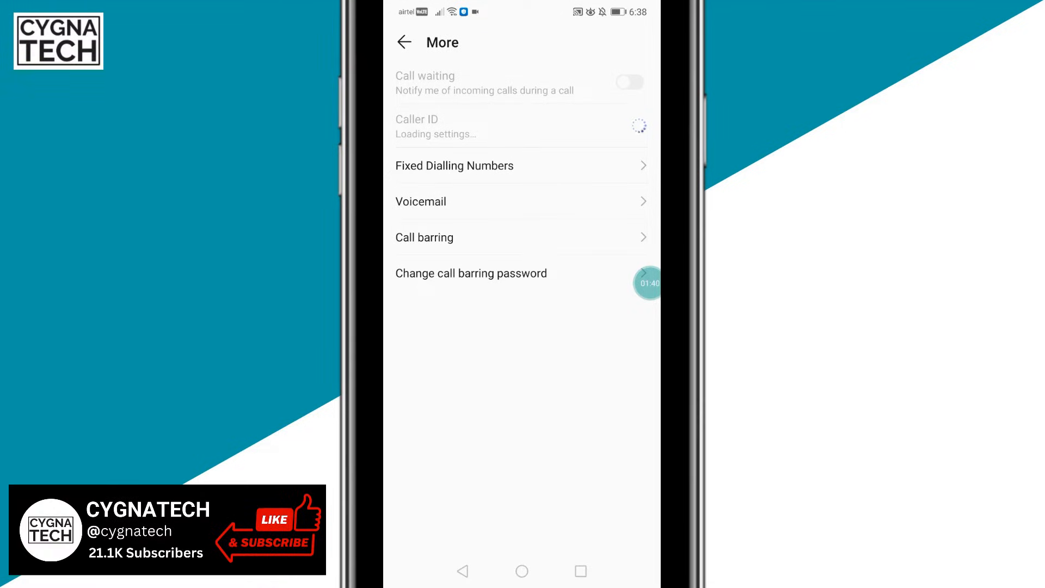
left_click(424, 237)
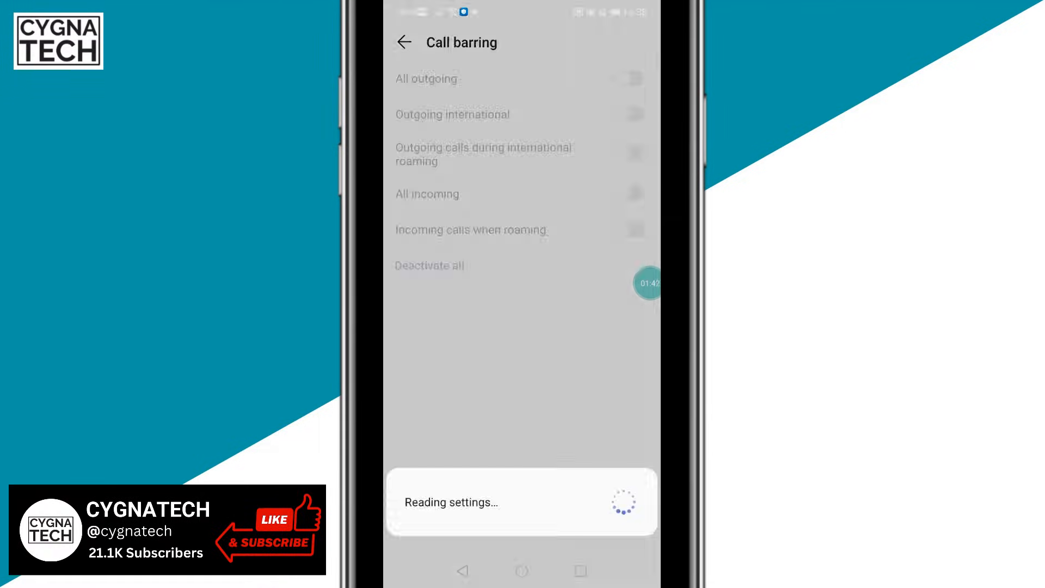